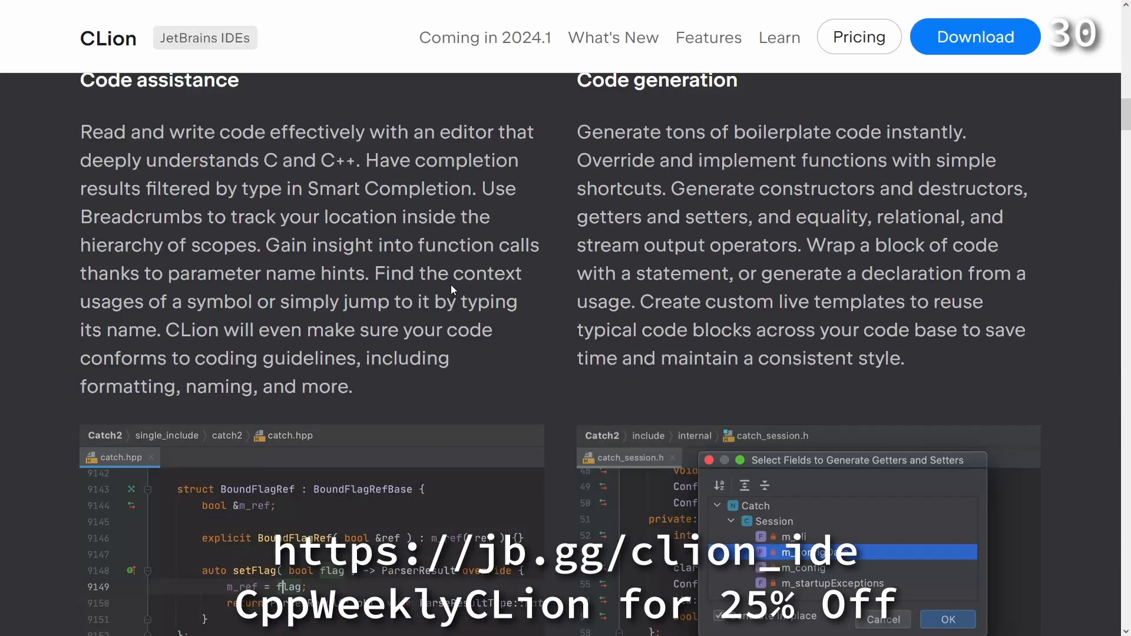
Scroll the CLion features page down past refactoring and documentation to Code analysis on the fly
scroll("down", 3)
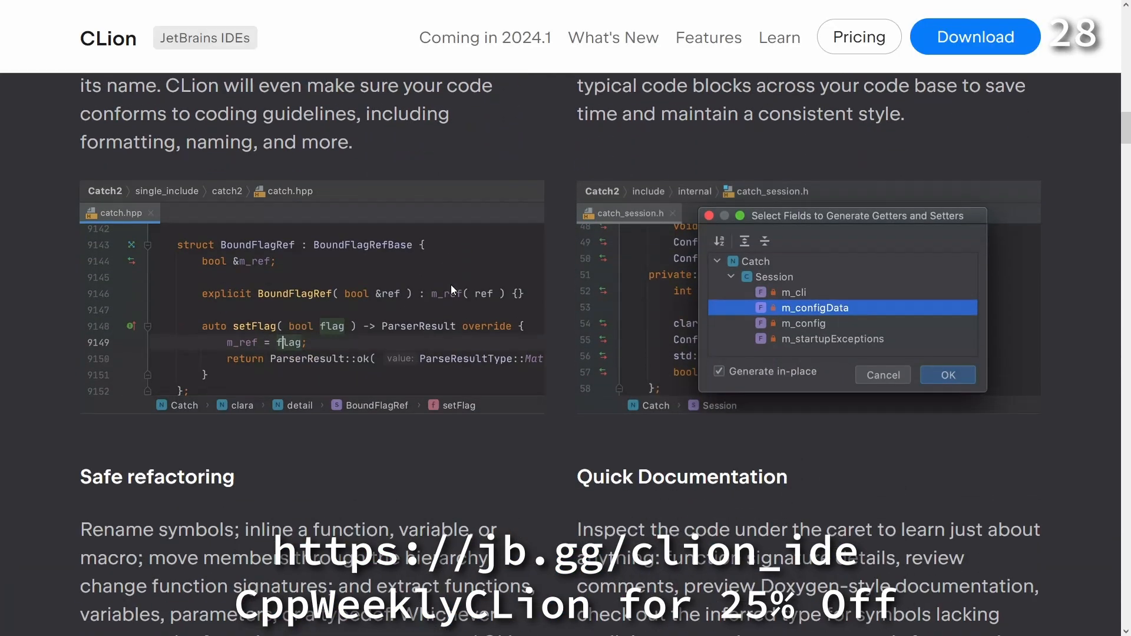
scroll("down", 3)
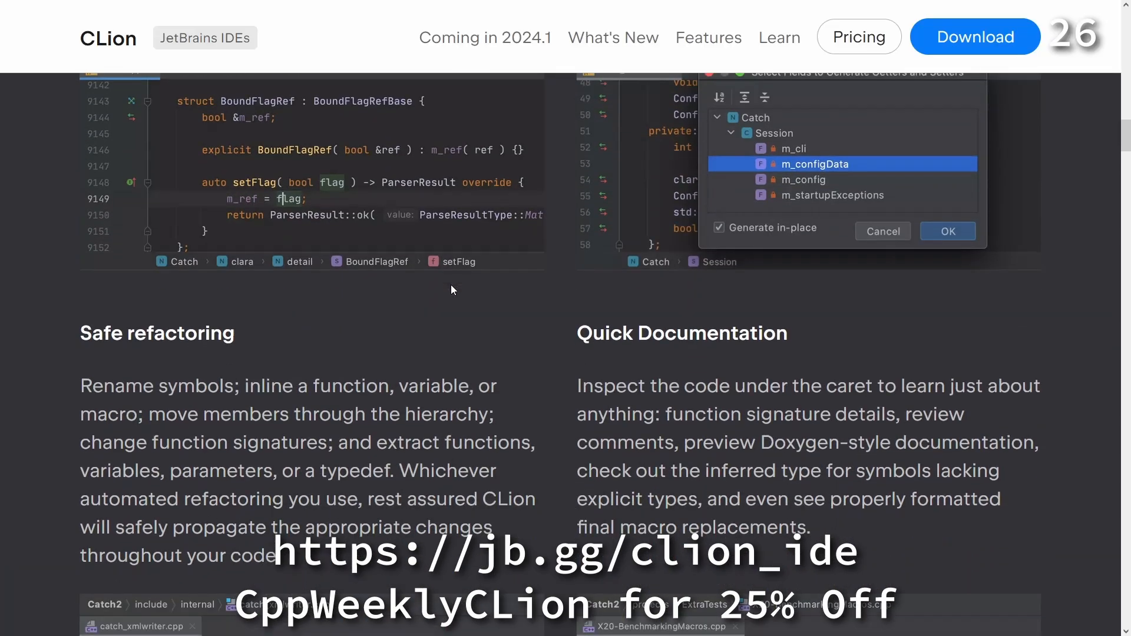
scroll("down", 3)
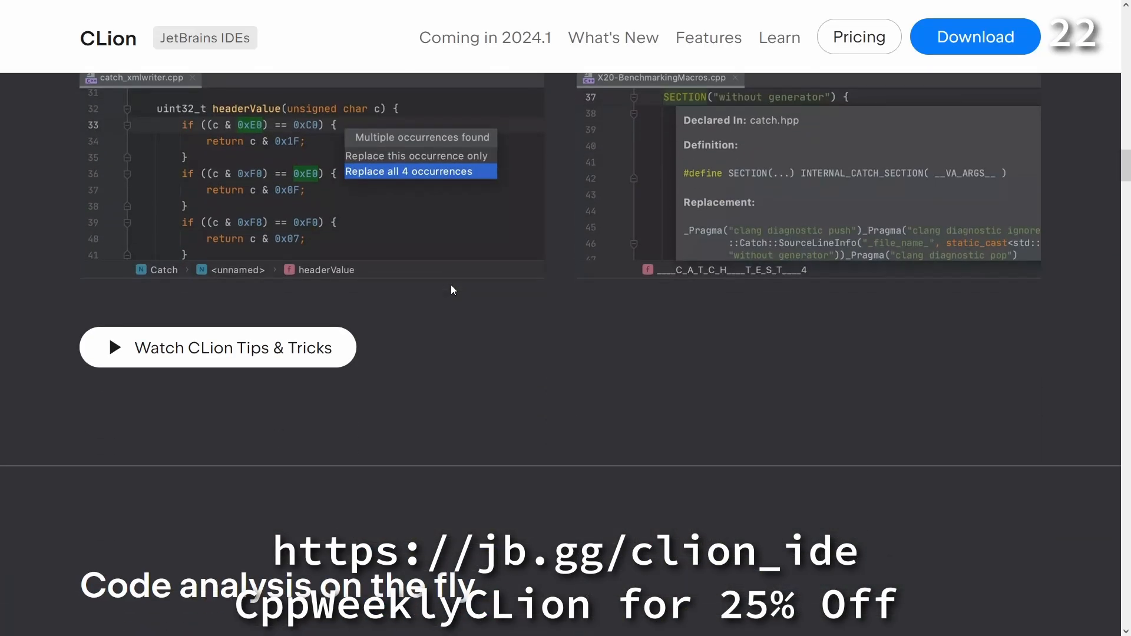
scroll("down", 3)
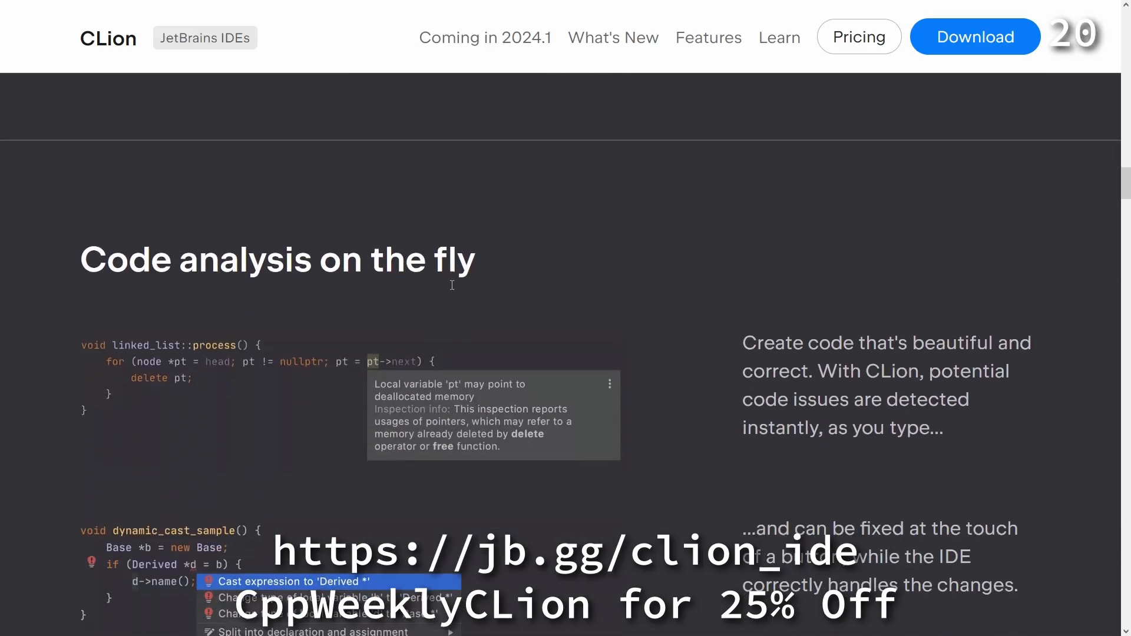
scroll("down", 3)
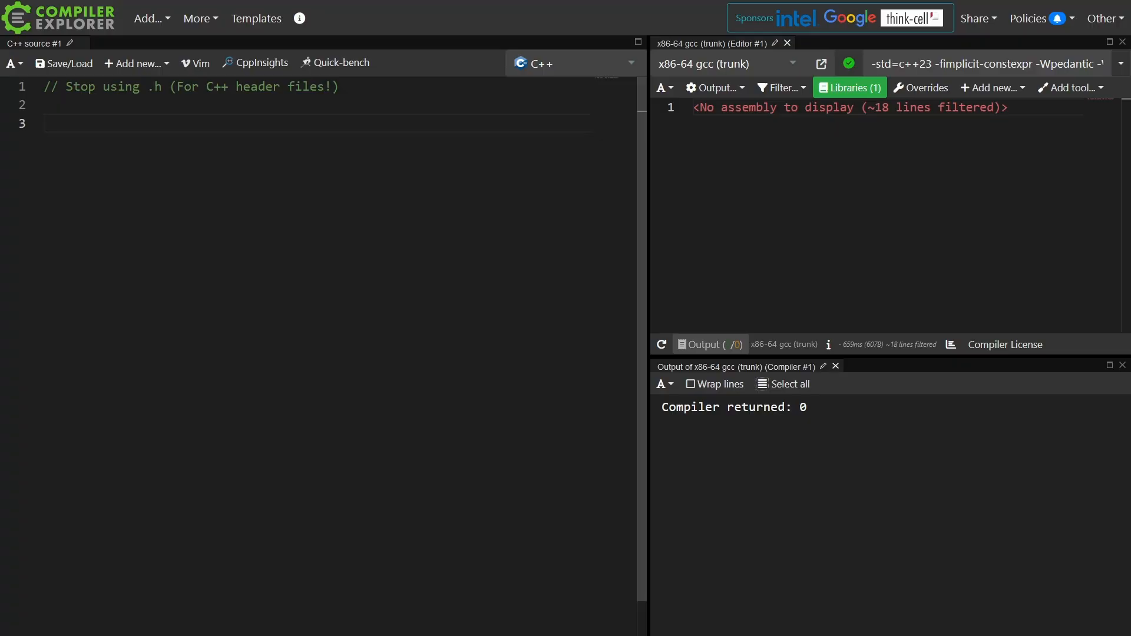
Add the comment '// if I see "library.h"' with the bullet '* this is a library intended for use by a C compiler'
left_click(45, 122)
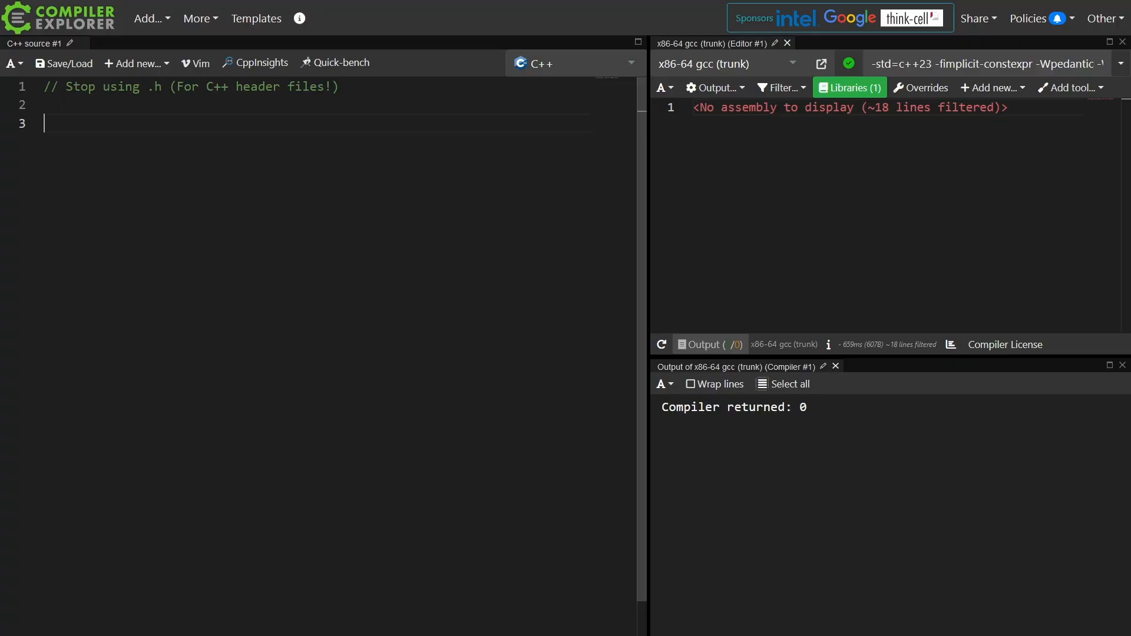
type("/")
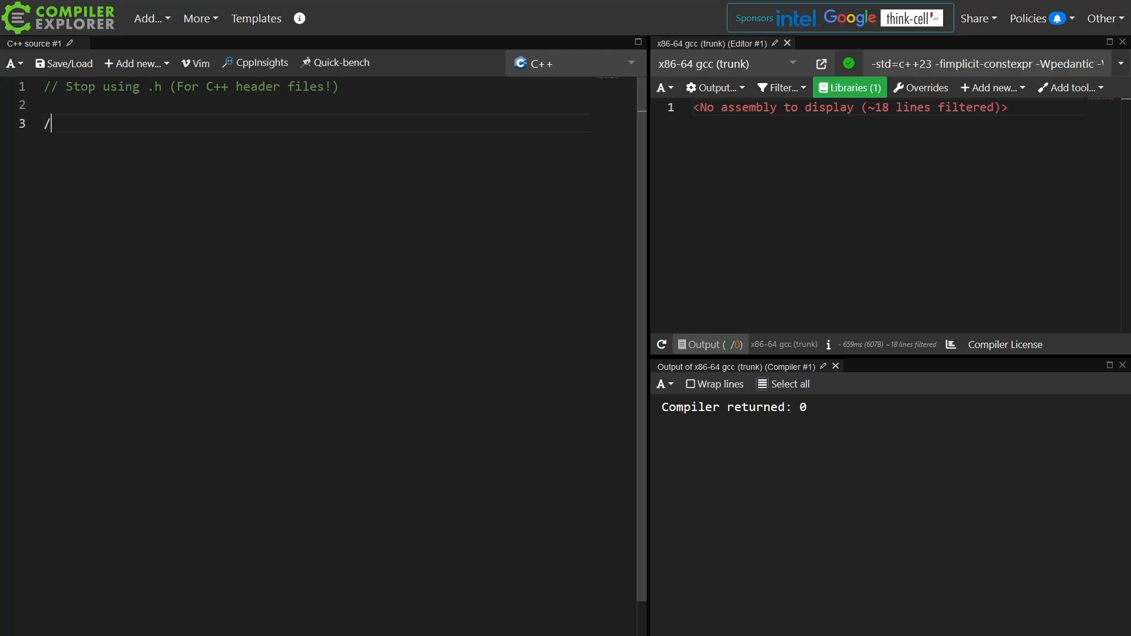
type("/ if I see library.h")
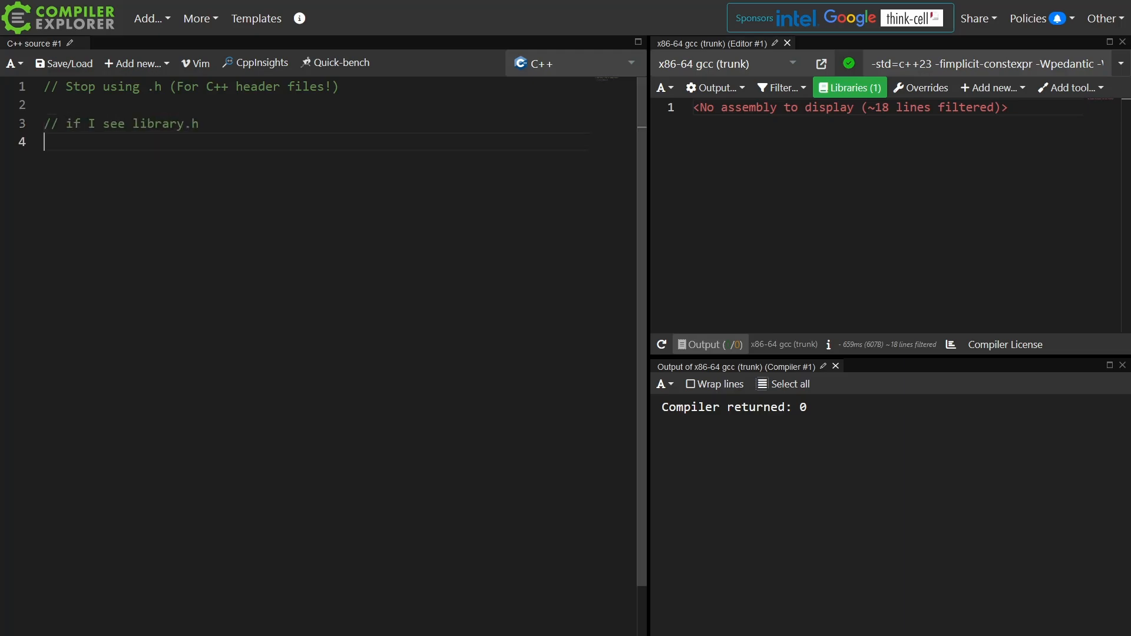
double_click(157, 124)
type("//")
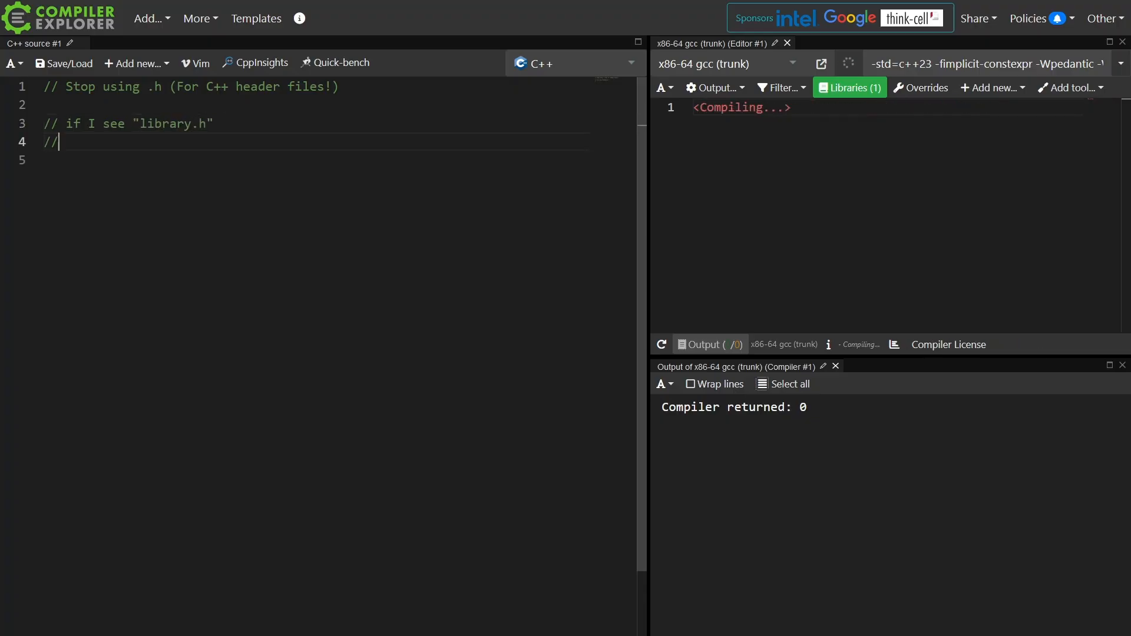
type("* this is a library intended for use by a C compiler")
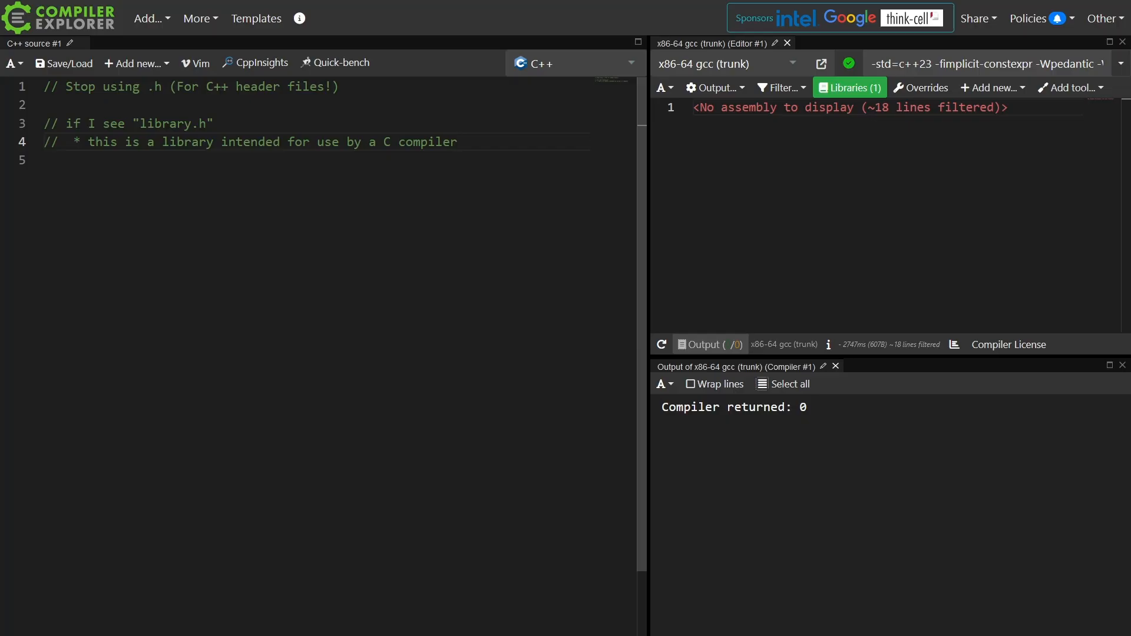
key("Enter")
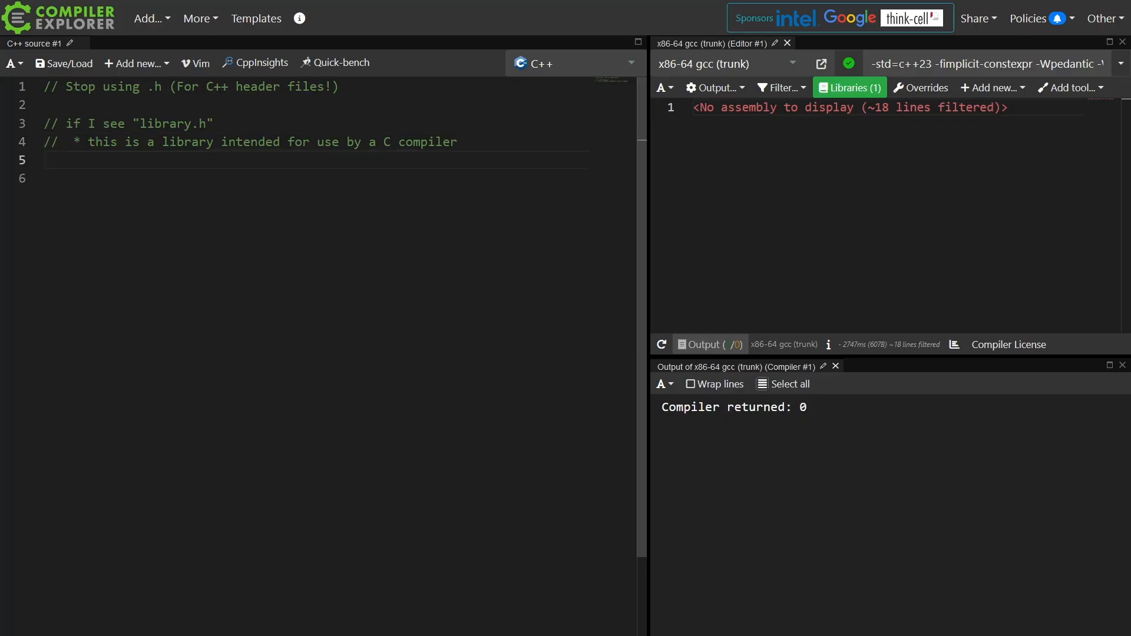
Add the bullet '// * Your tools will also assume it's C!' and leave blank lines after the block
type("//  * Your tools will also assume it's C!")
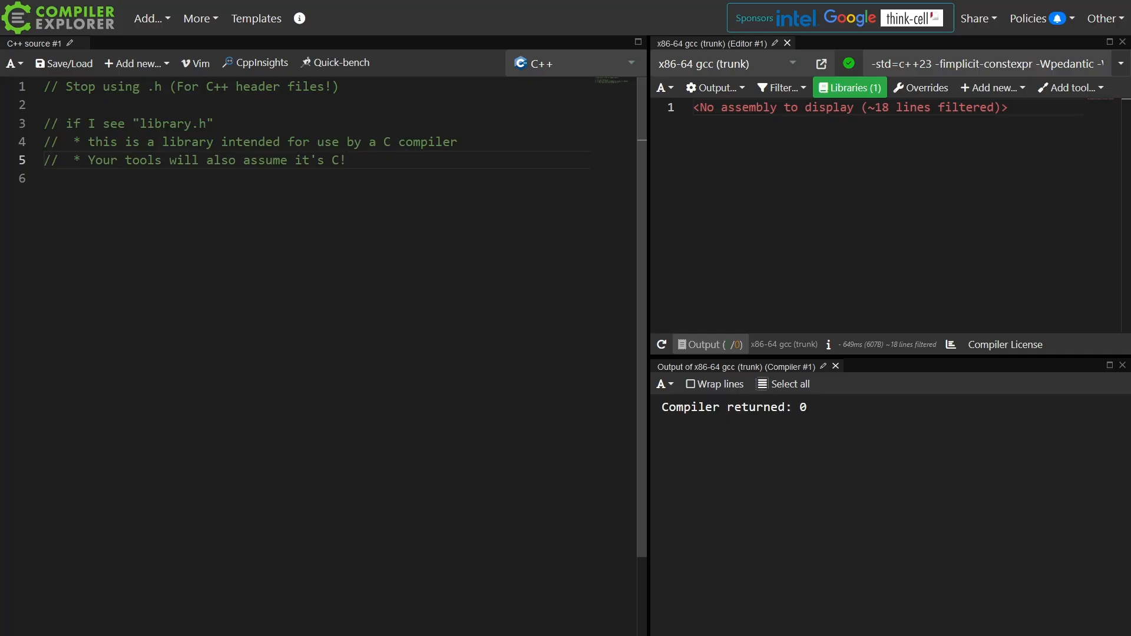
left_click(346, 160)
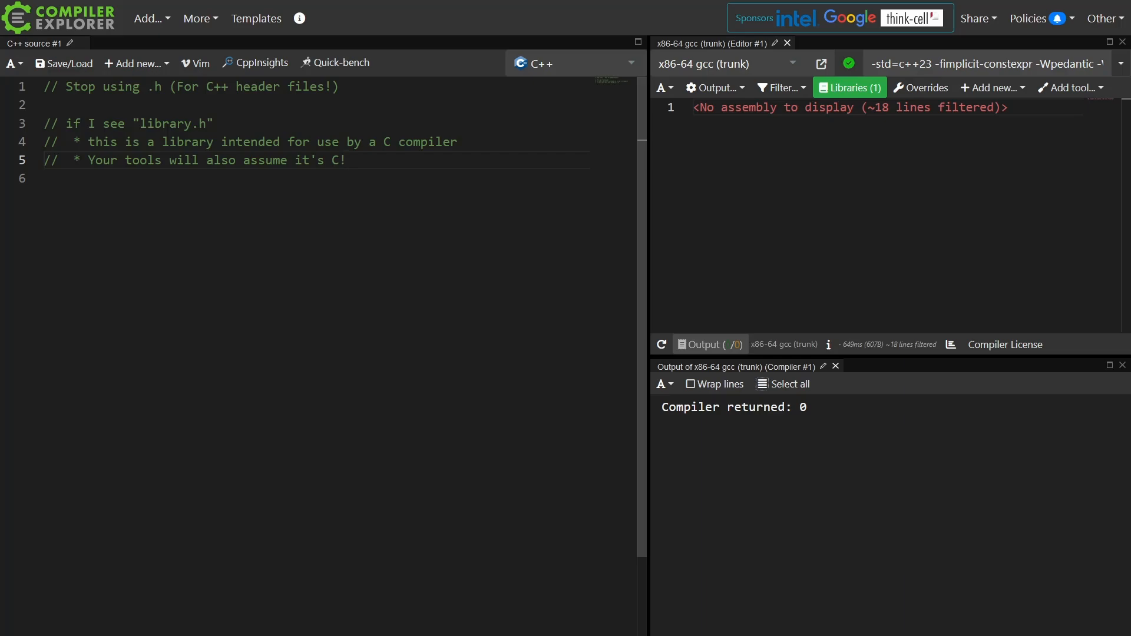
key("Enter")
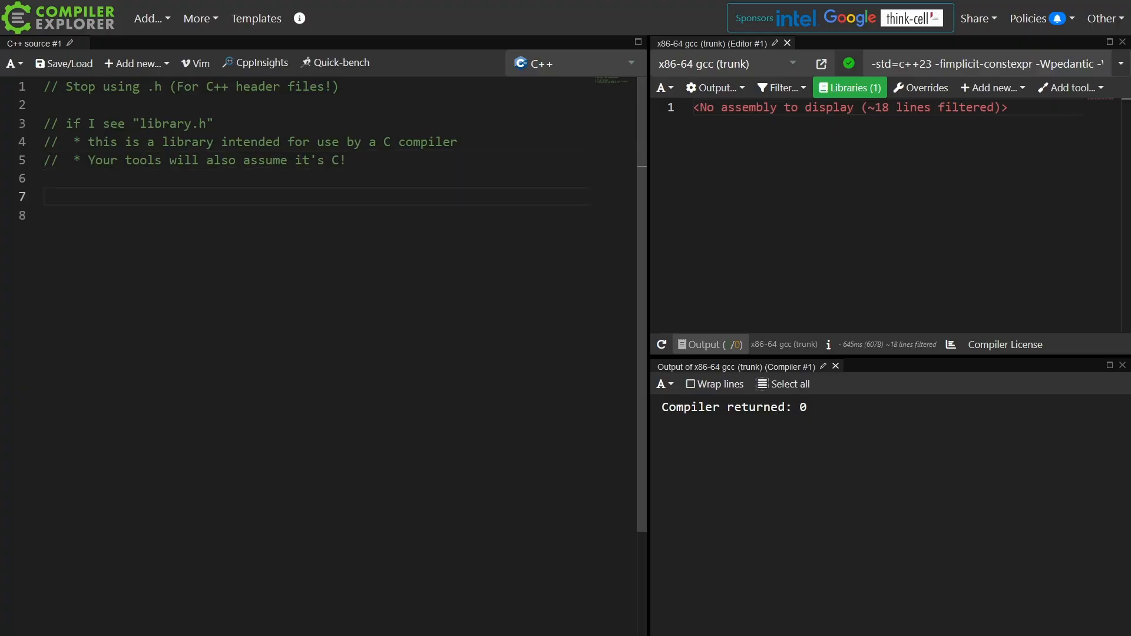
Write the comment that seeing "library.hpp", ".h++" or ".hh" means we *know* this is a C++ library
type("//  * I")
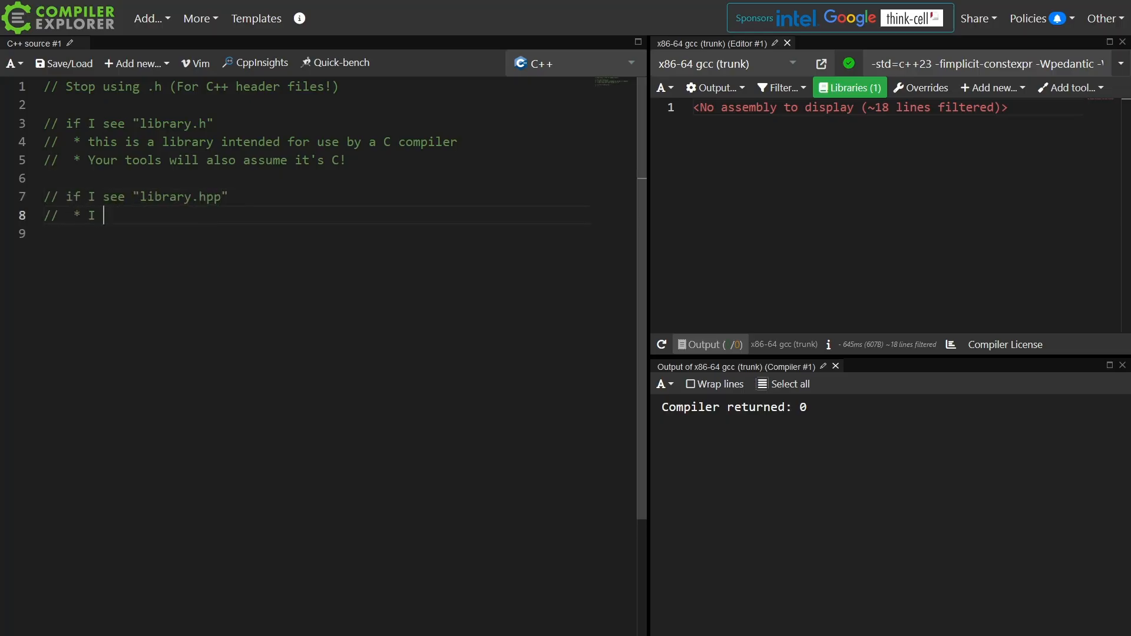
type("*know* this is a C++ librar")
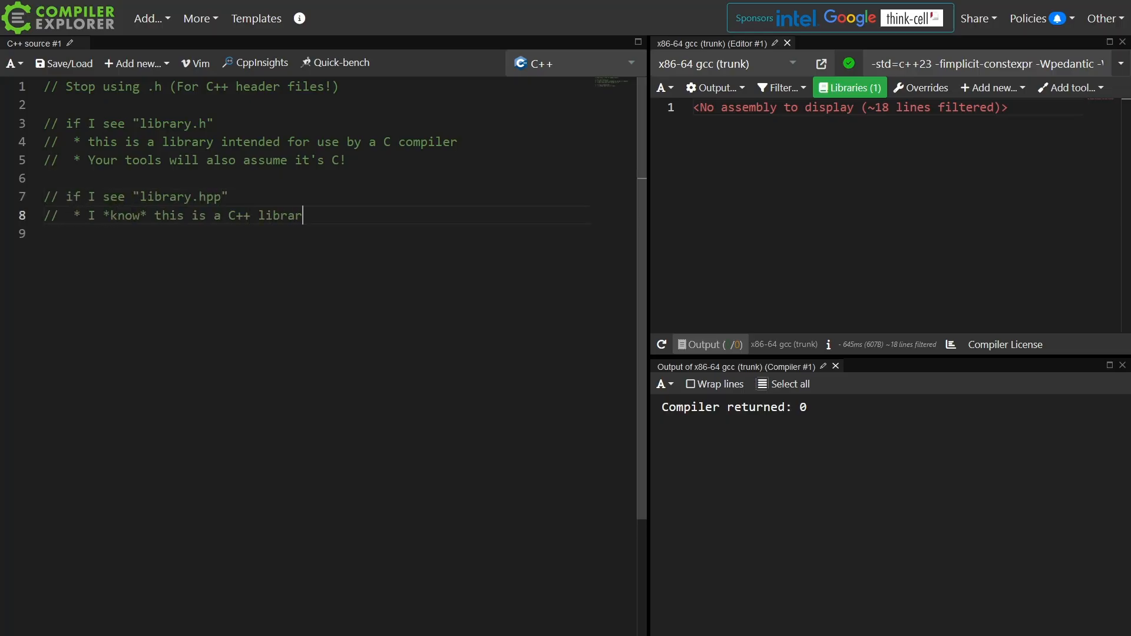
left_click(227, 197)
type(" \"l")
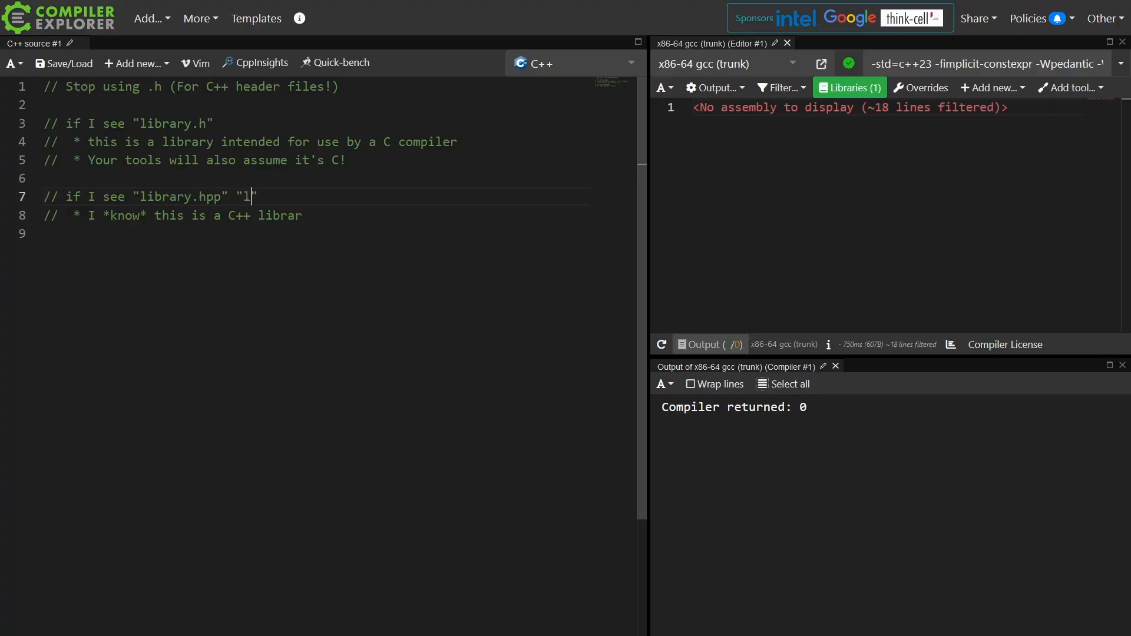
type(".h++\"")
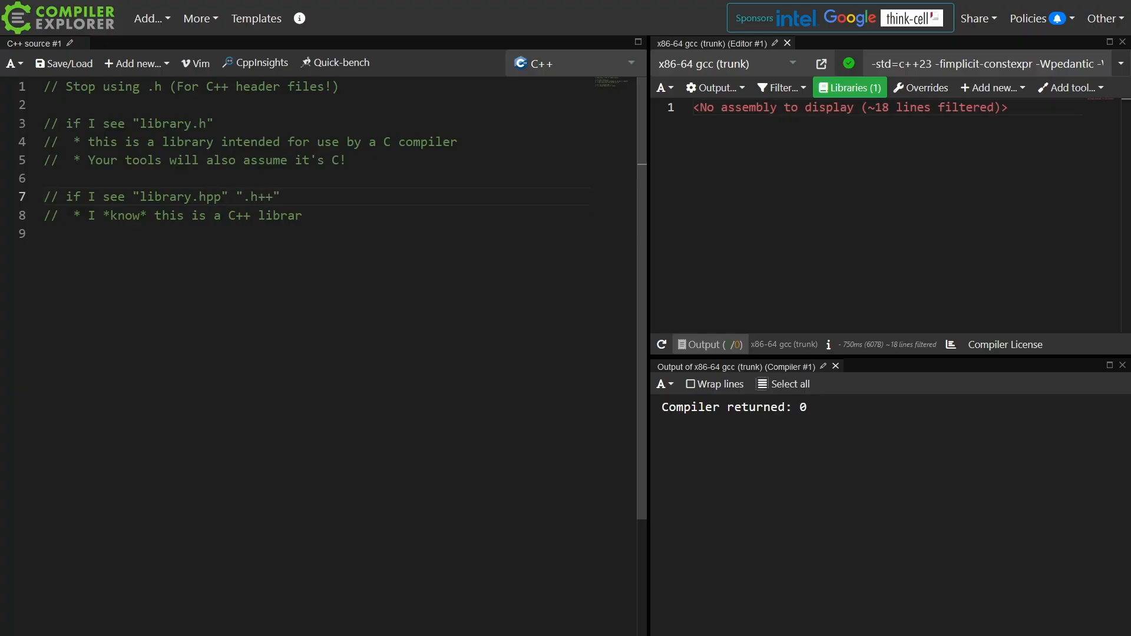
left_click(281, 197)
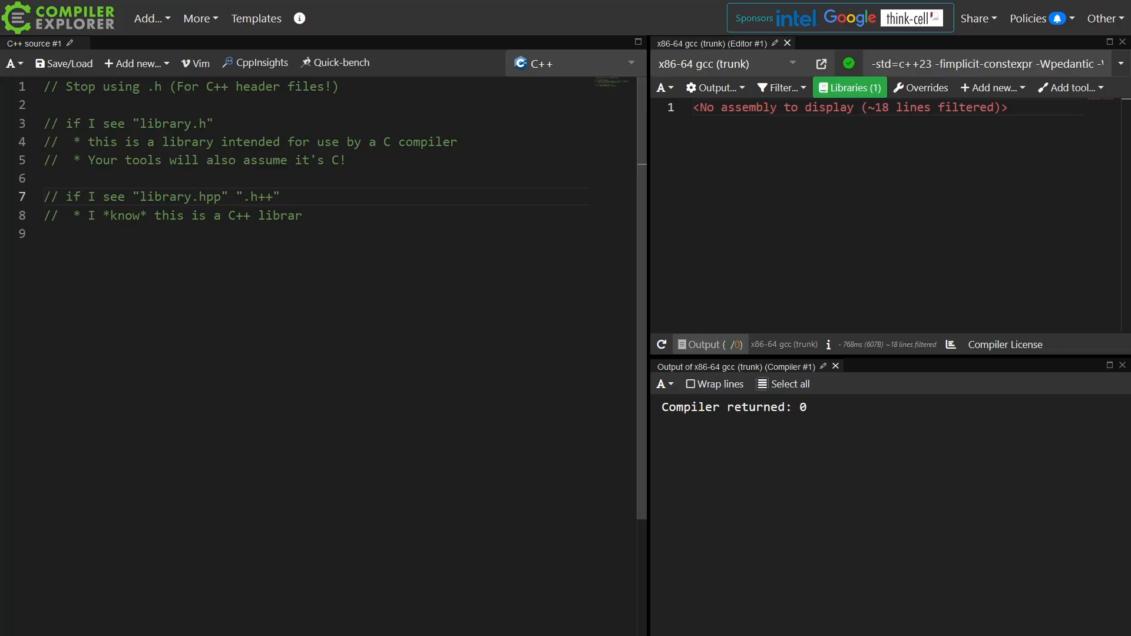
type("\".hh\"")
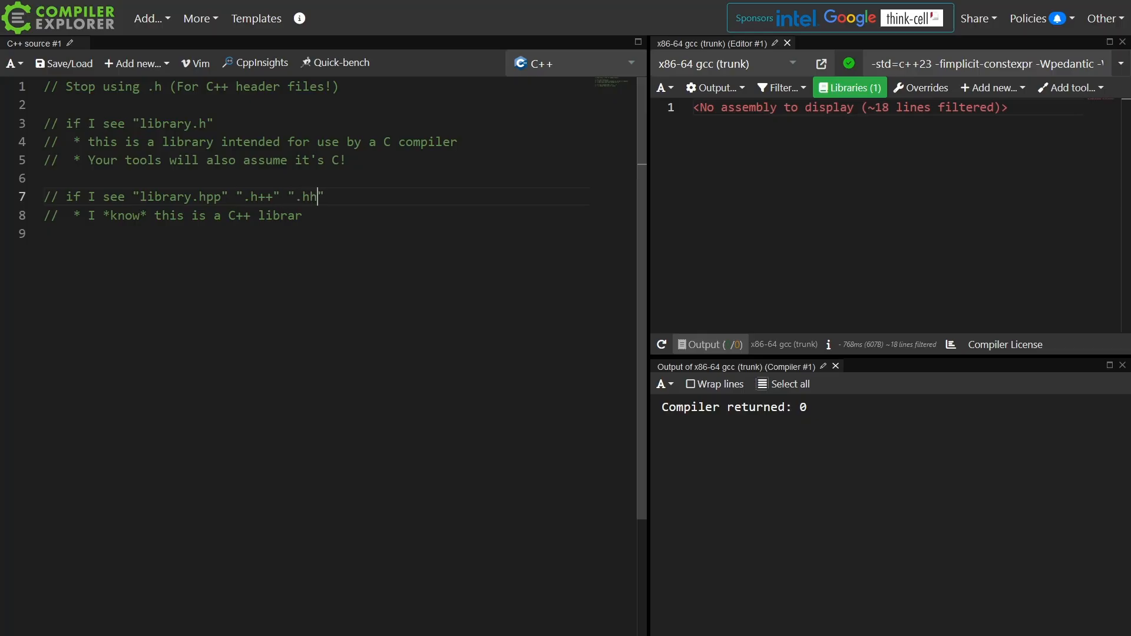
type("y")
type("// a .h file")
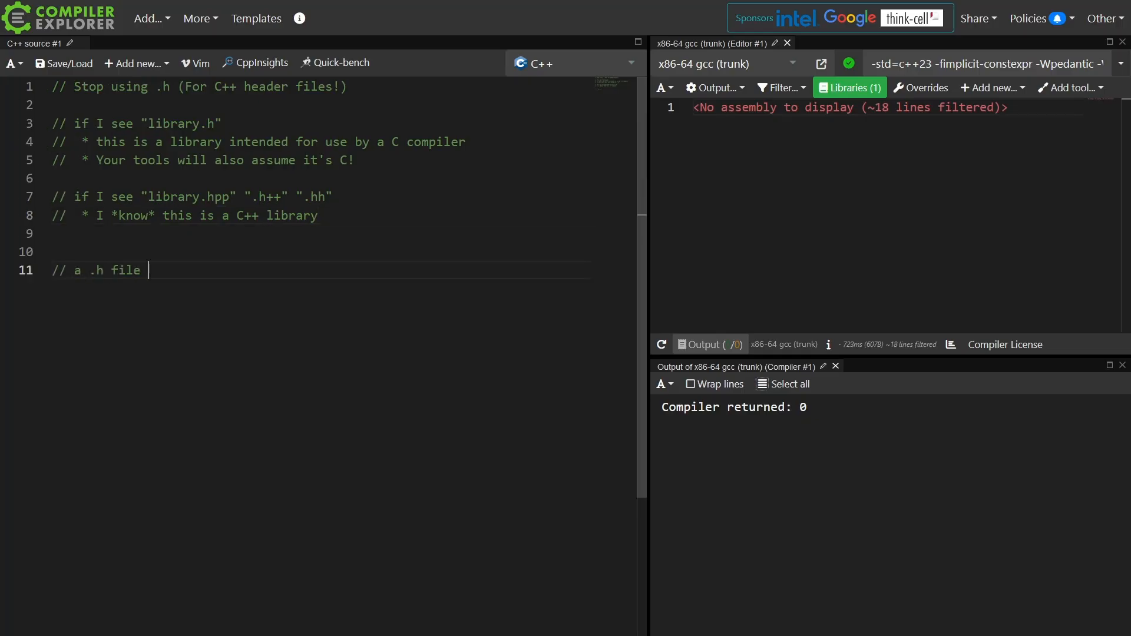
Finish the comment that a .h file included in a C project but actually C++ has a sad time
type("that's included in a C project but is actually C++")
type("// is going to have a sad time :(")
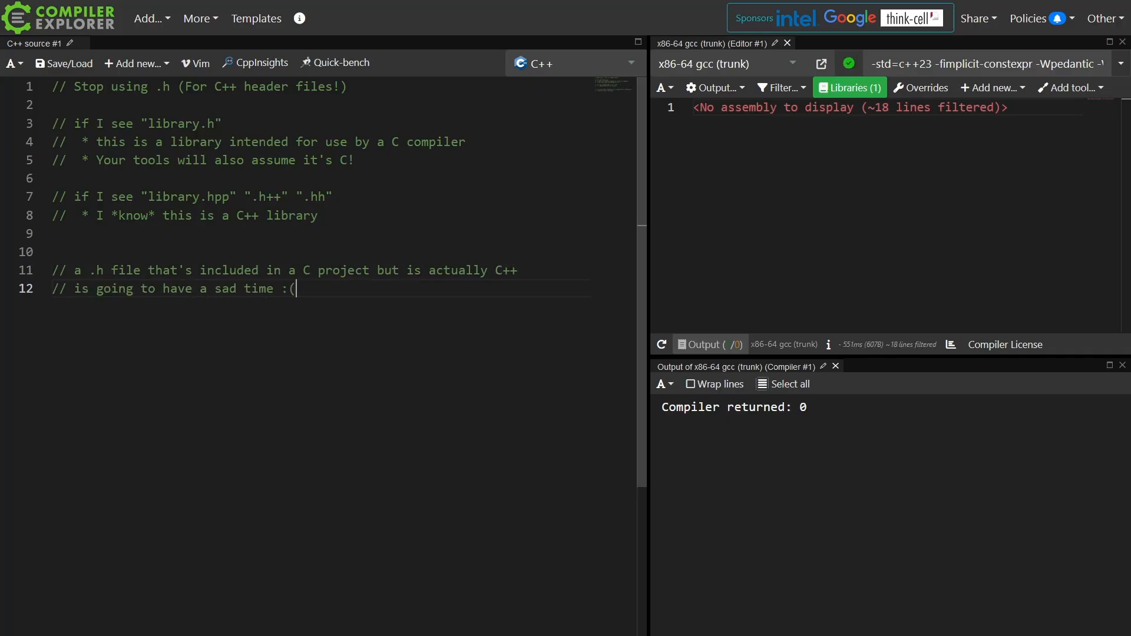
key("Return")
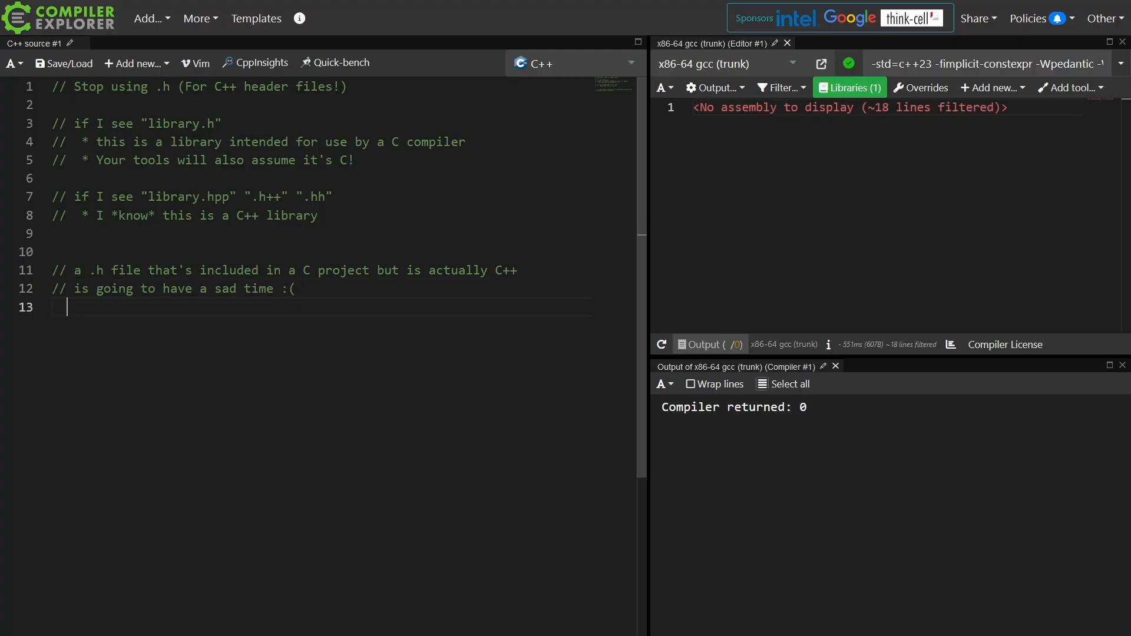
key("Return")
type("// then you should also use extern \"")
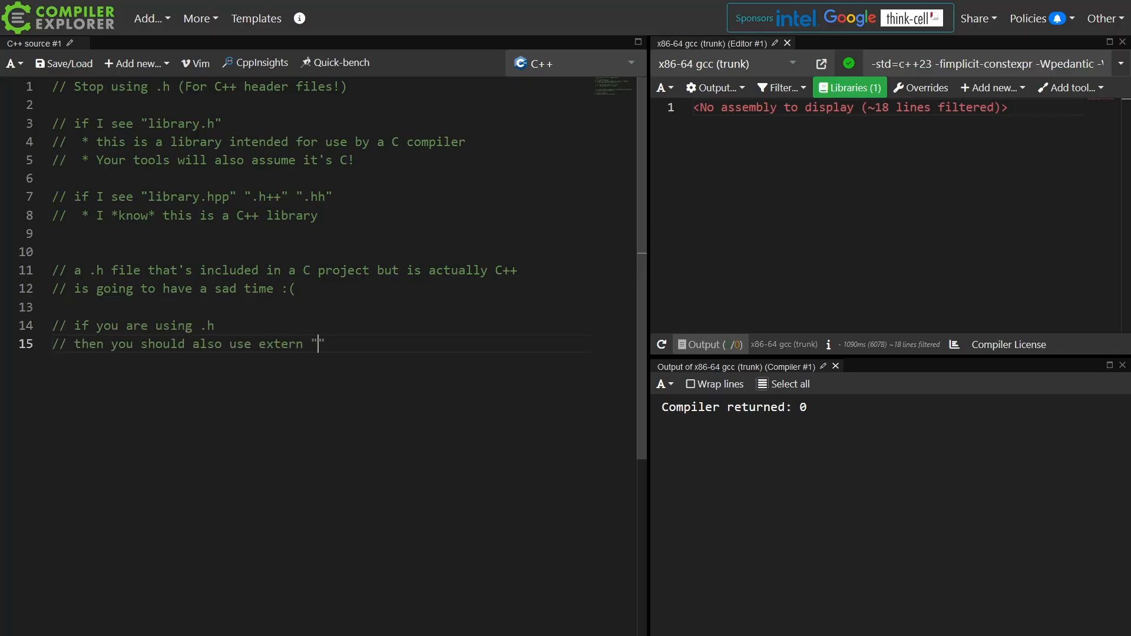
Add an extern "C++" { } block on separate lines holding a '// library code here' comment
type("C++\" {}")
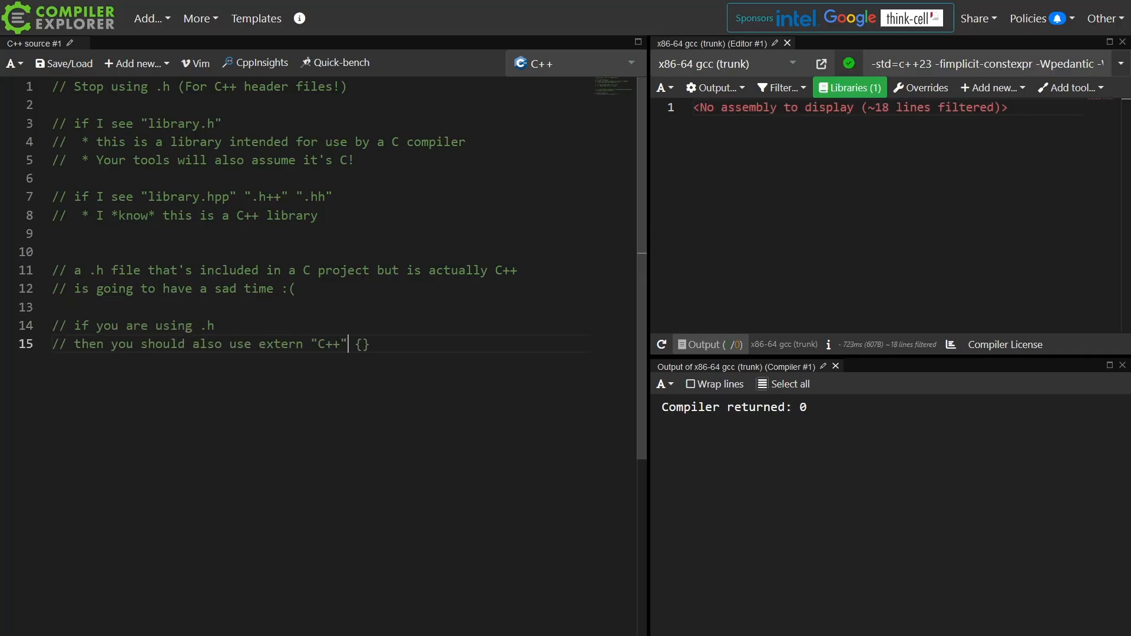
key("Enter")
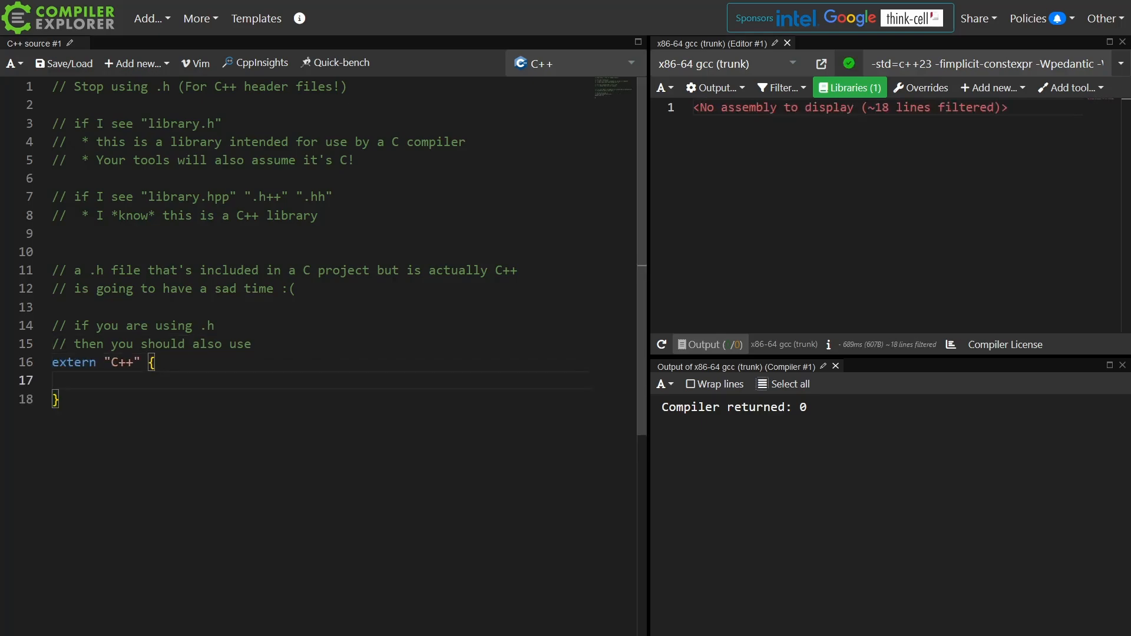
type("// library code here")
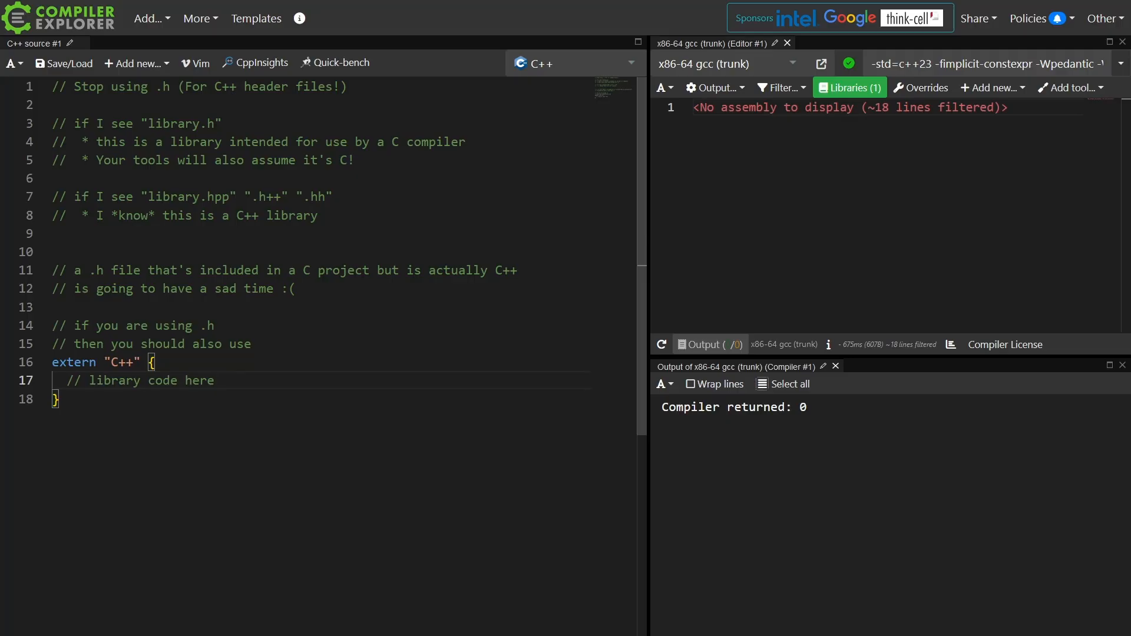
left_click(215, 380)
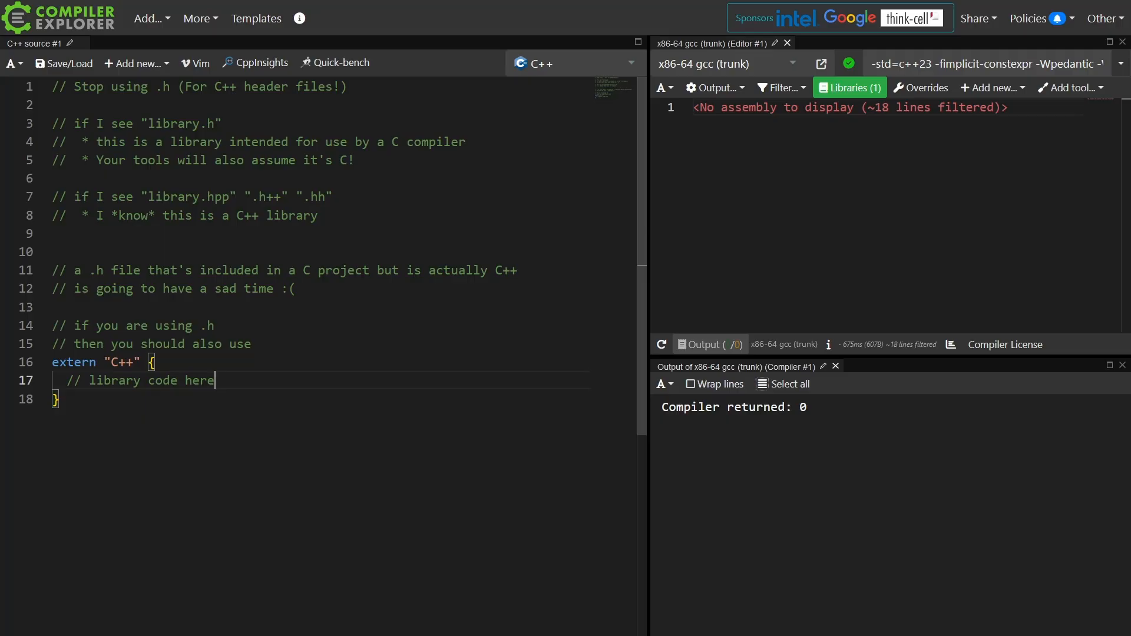
key("enter")
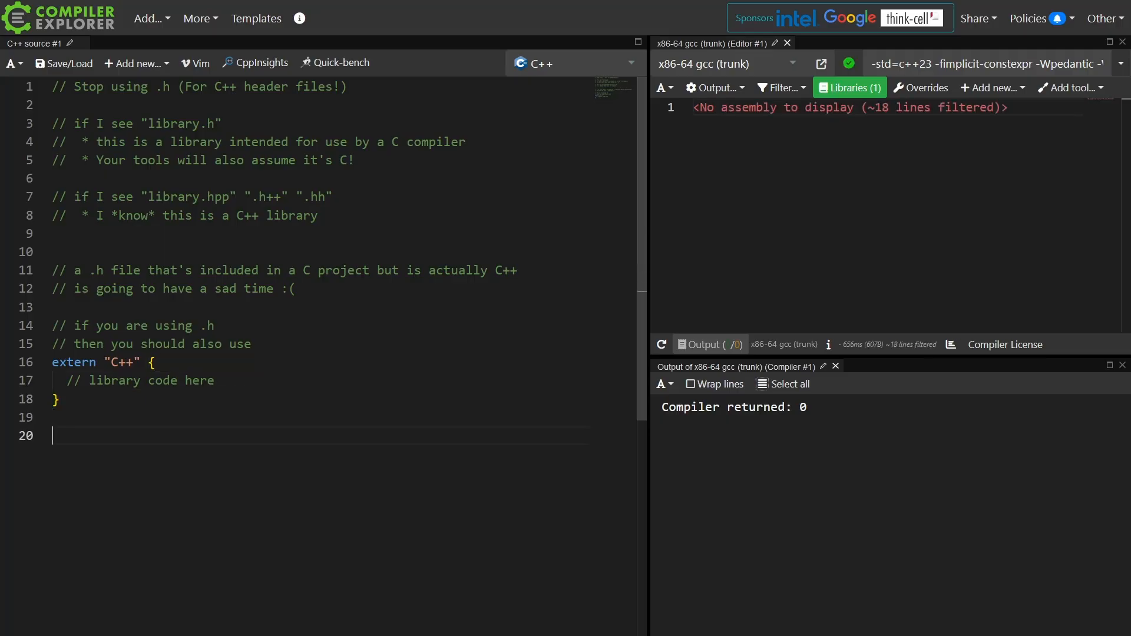
Add a '// WHY??' comment listing better tooling support and mixed language projects
type("// WHY??")
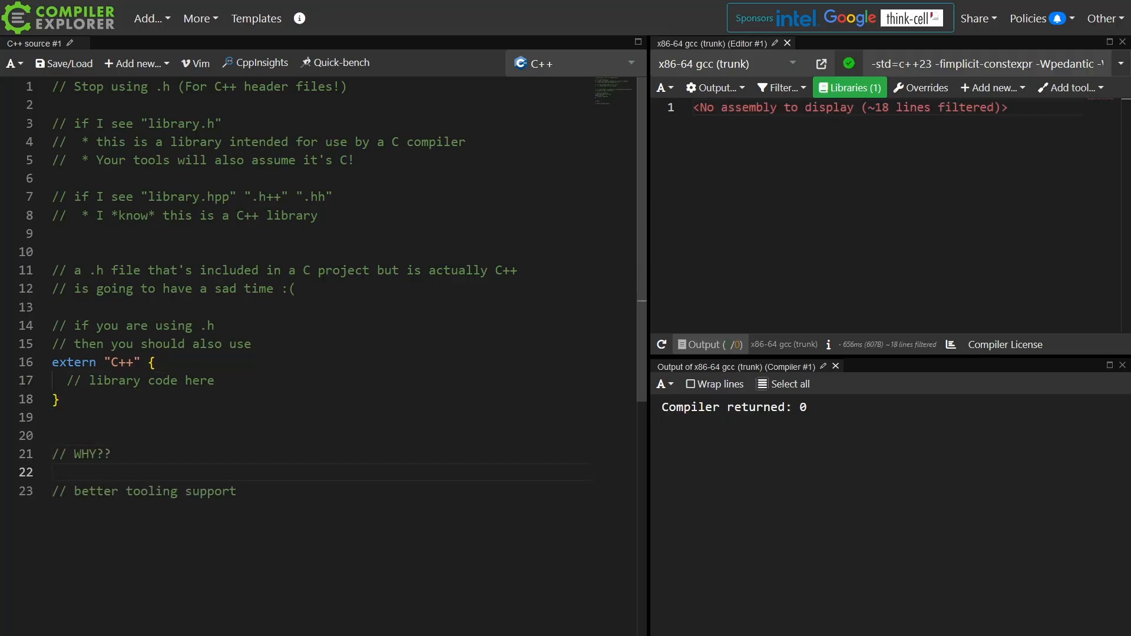
key("Enter")
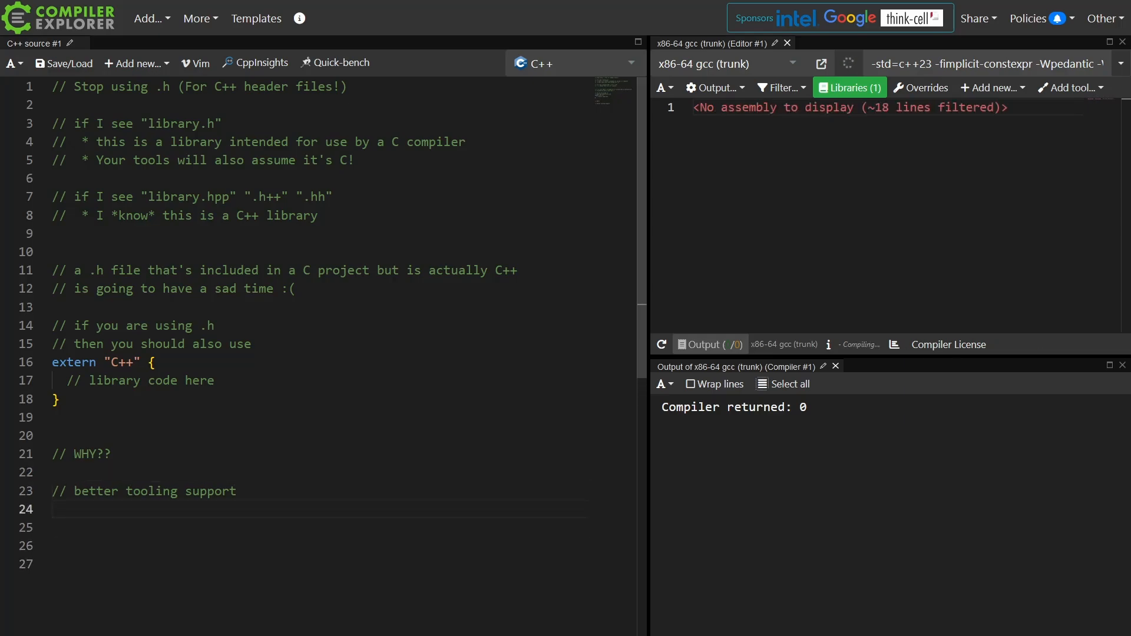
scroll("down", 3)
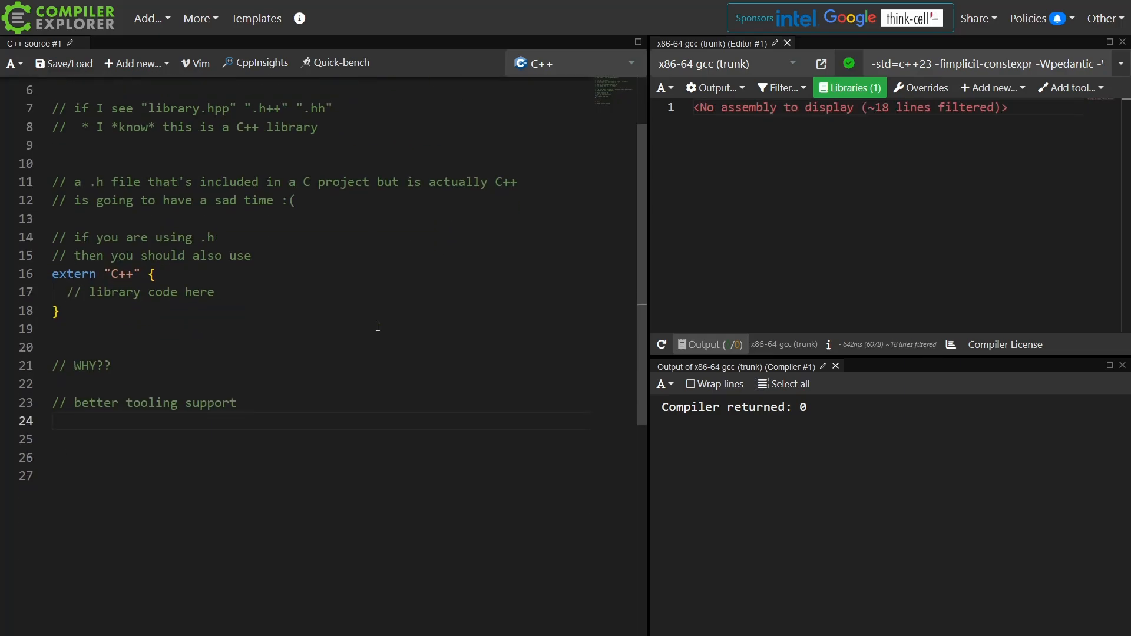
type("//")
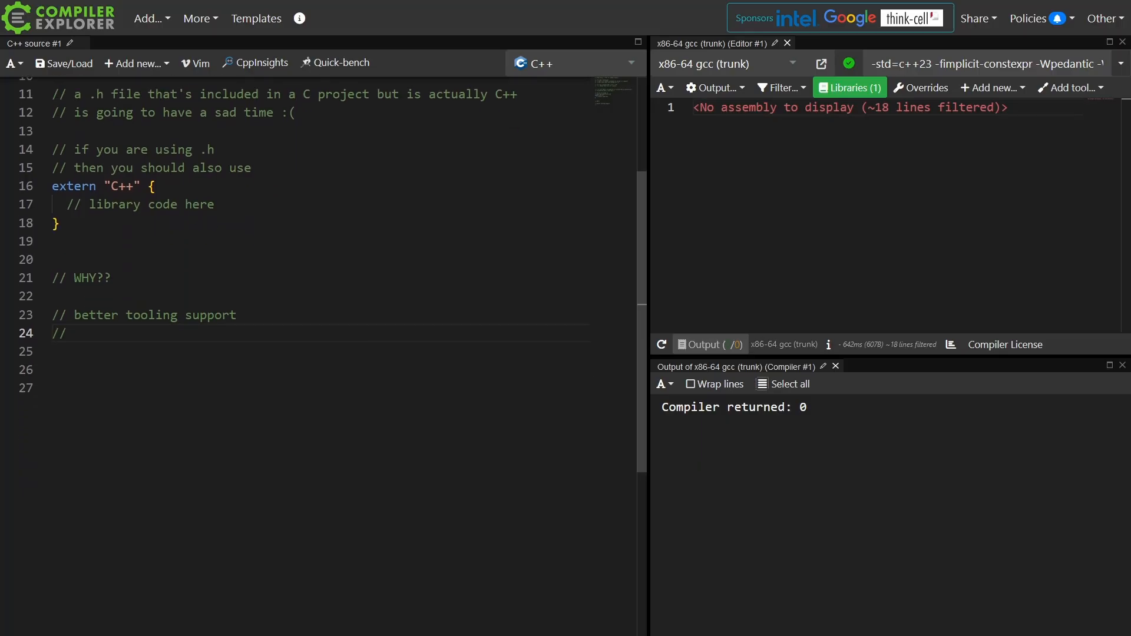
type("mixed language projects")
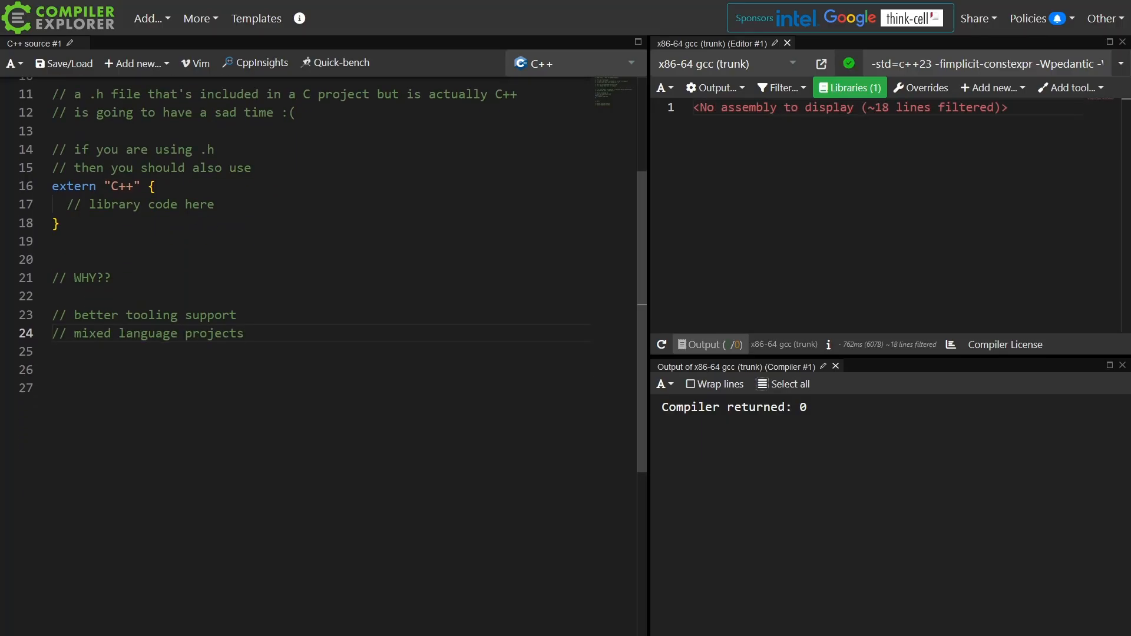
left_click(244, 333)
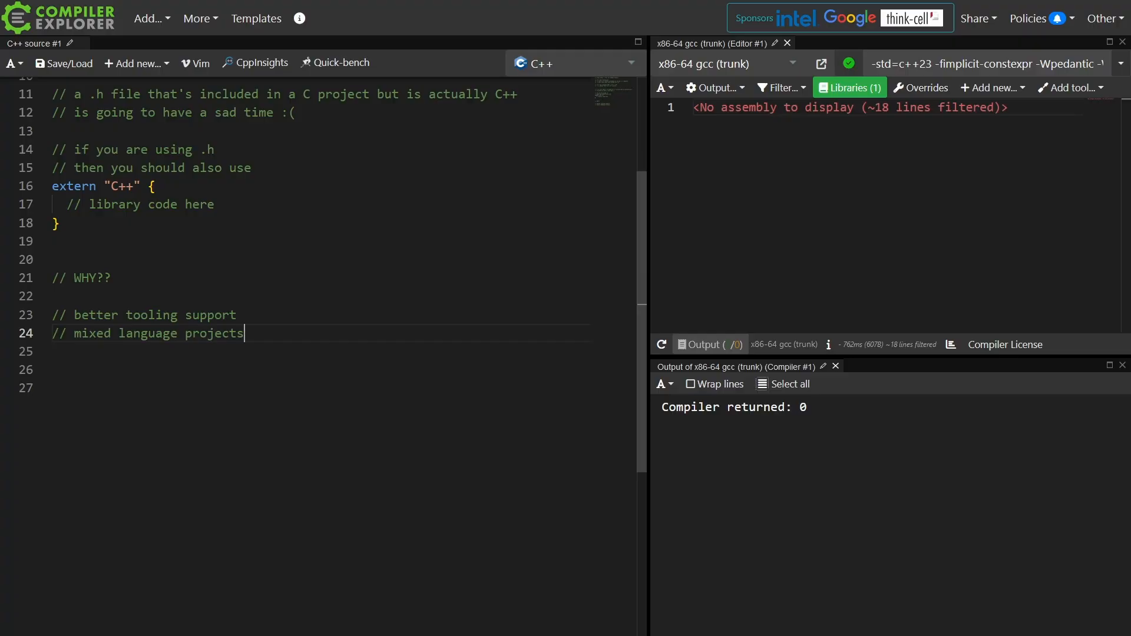
key("Enter")
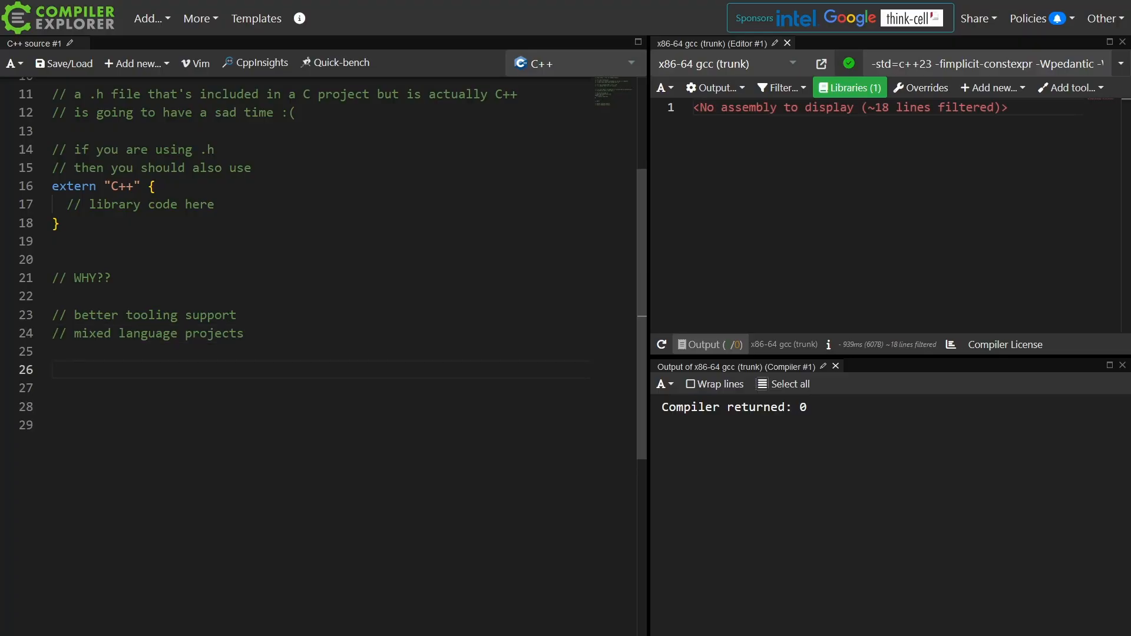
Add comments: library.hpp - high level C++ code, library.h - low level portable C interface
type("// library.h - l")
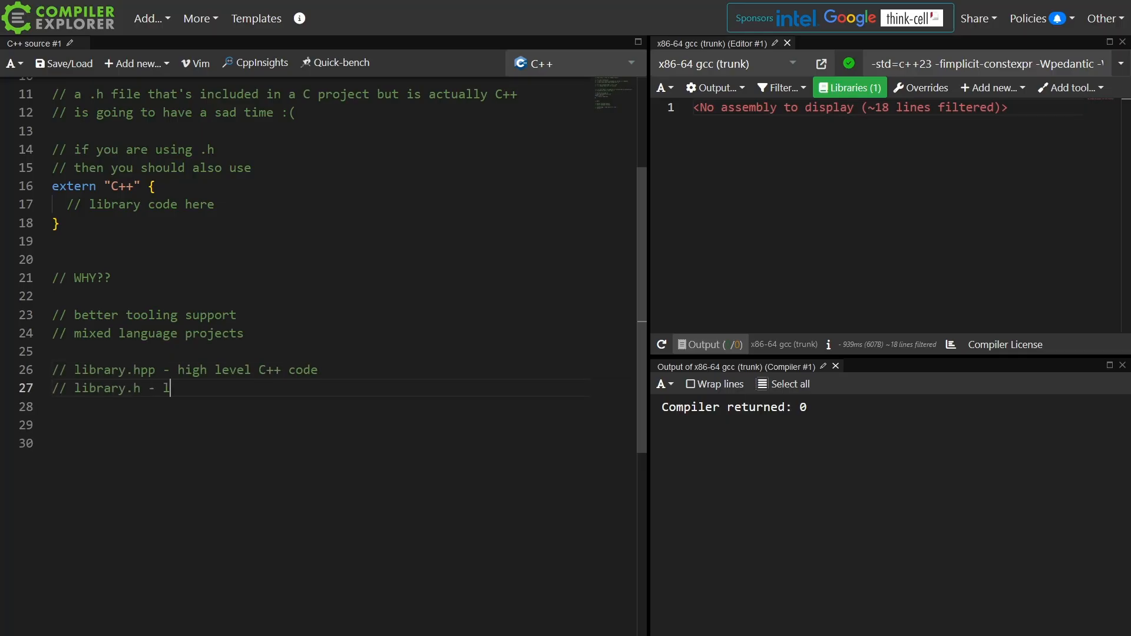
type("ow level portable C interface")
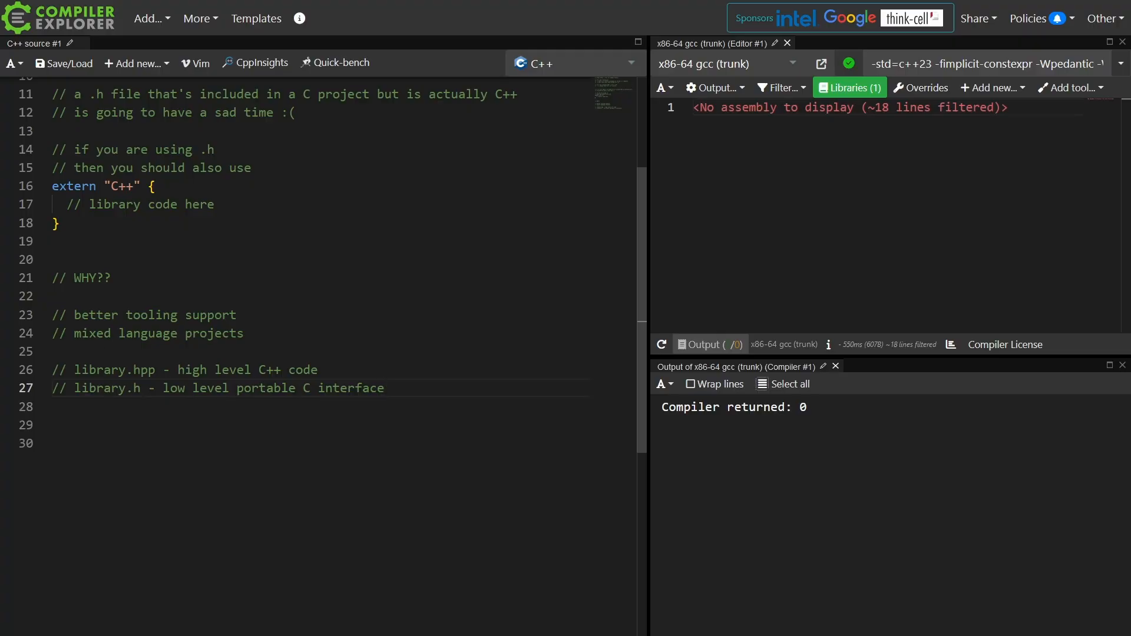
left_click(386, 388)
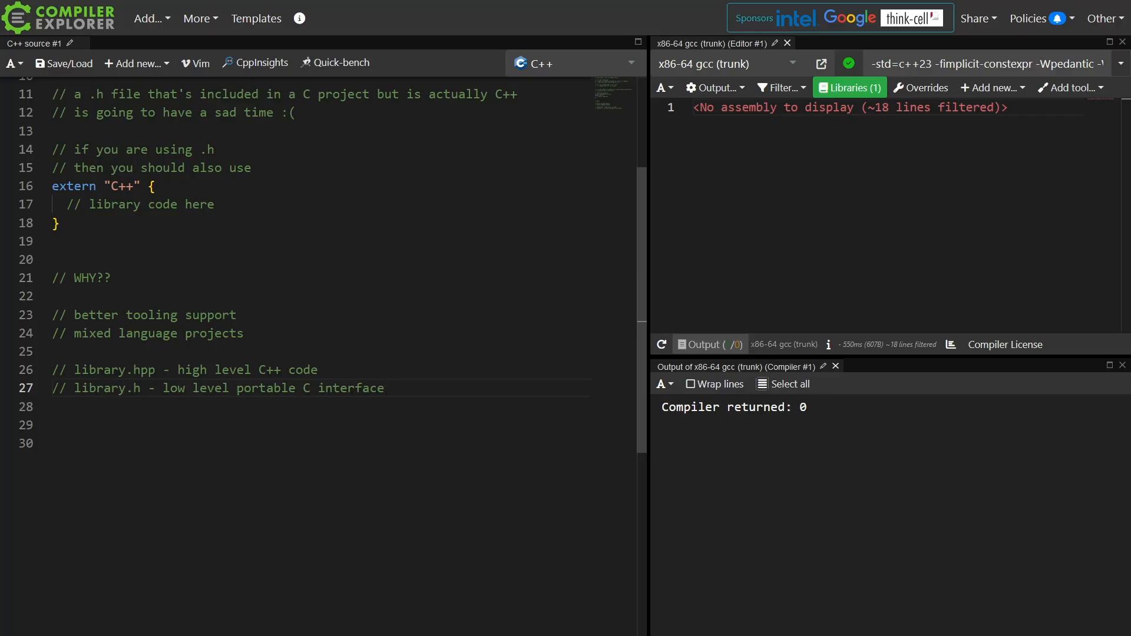
left_click(384, 387)
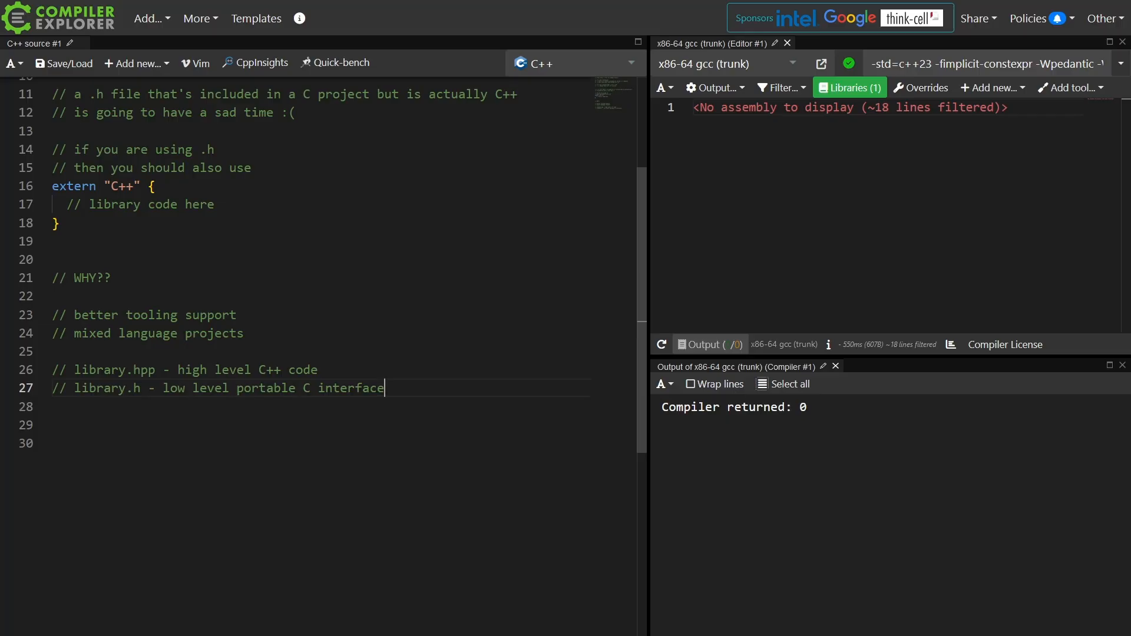